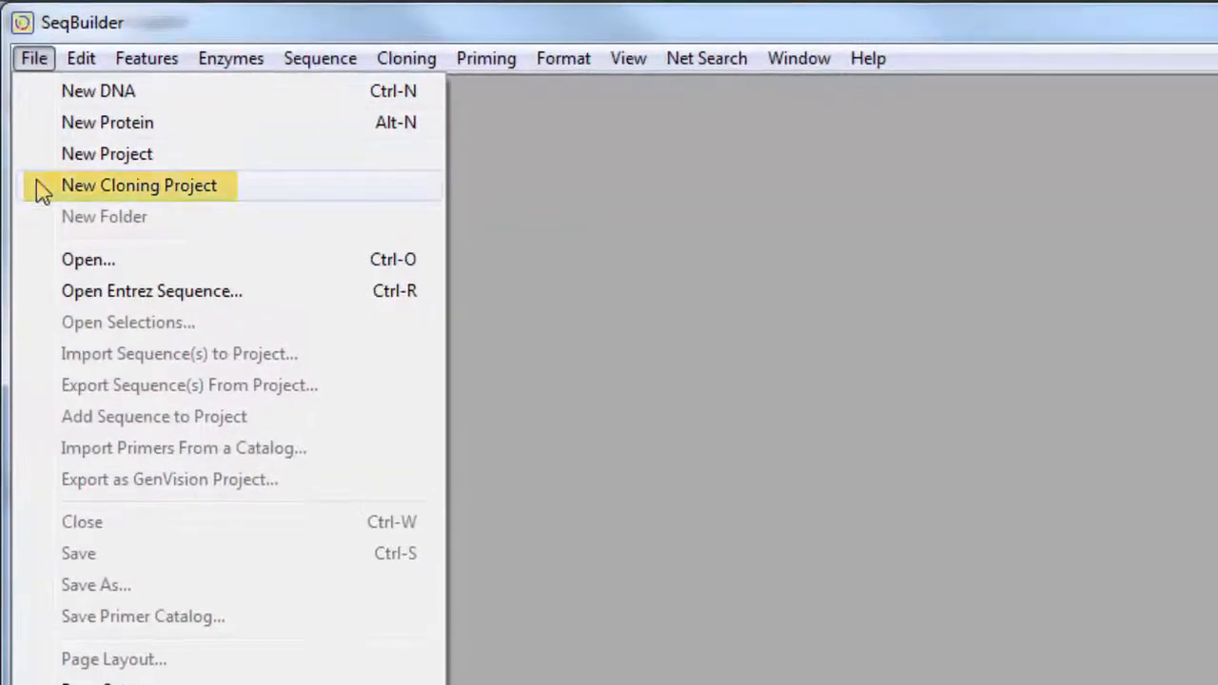
Create a new untitled cloning project with empty Inserts and Vectors folders
left_click(137, 184)
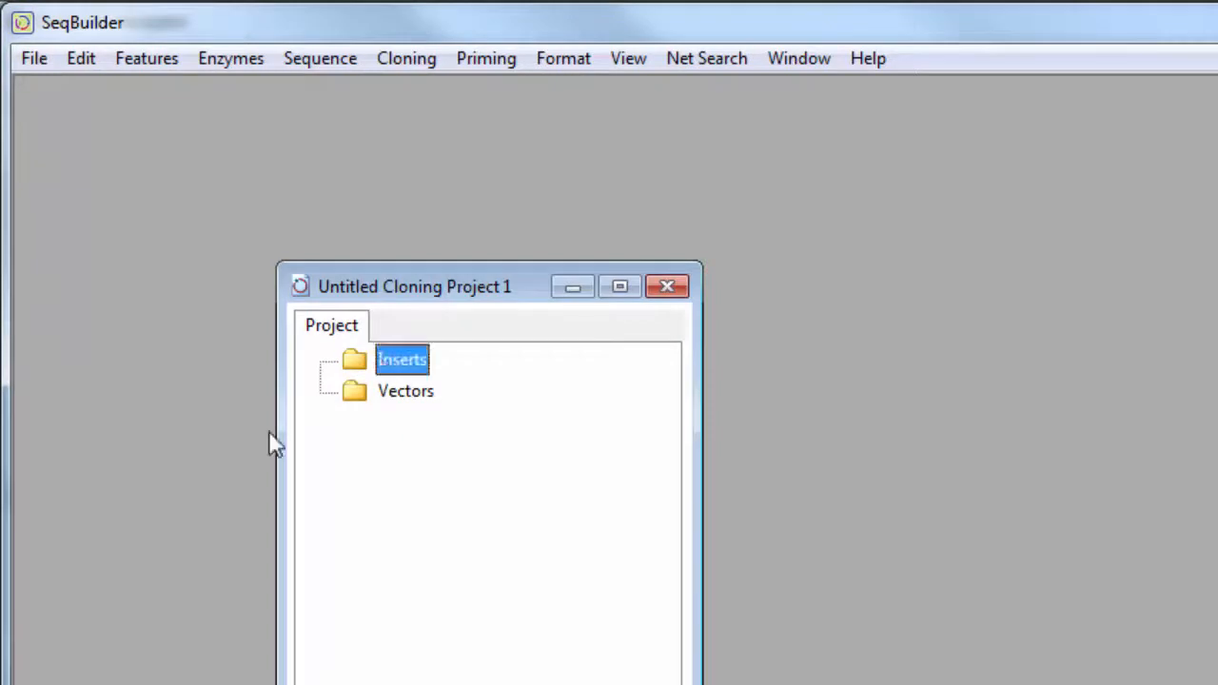
mouse_move(242, 475)
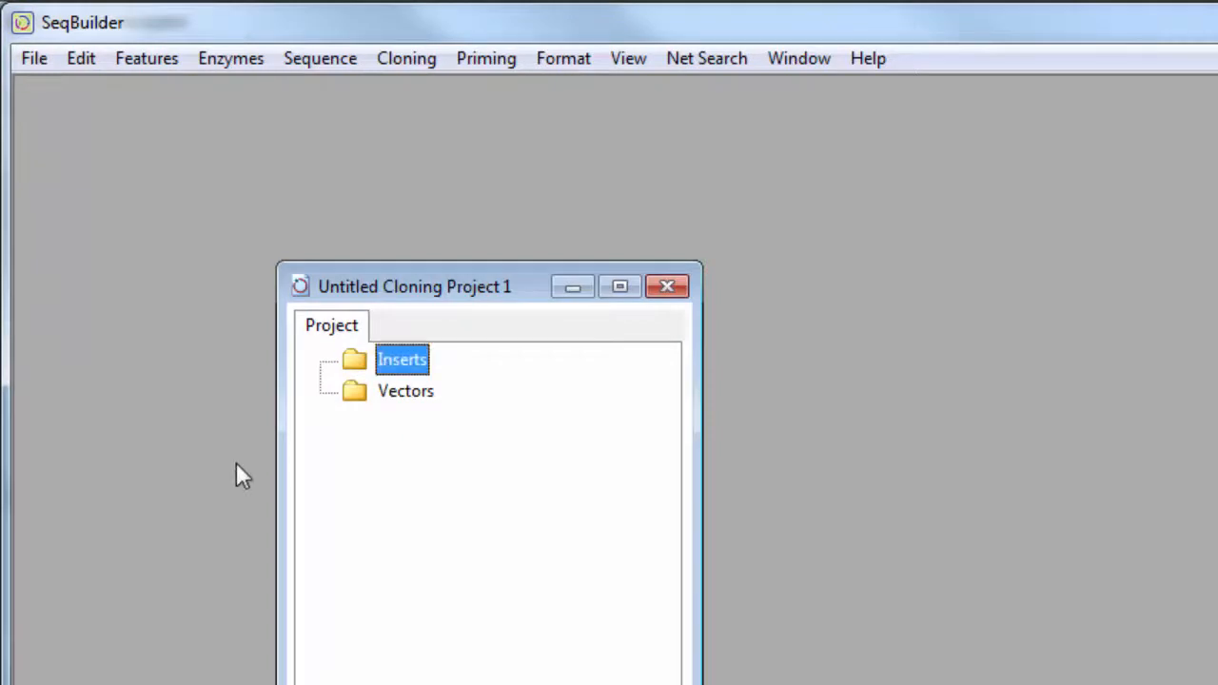
mouse_move(33, 58)
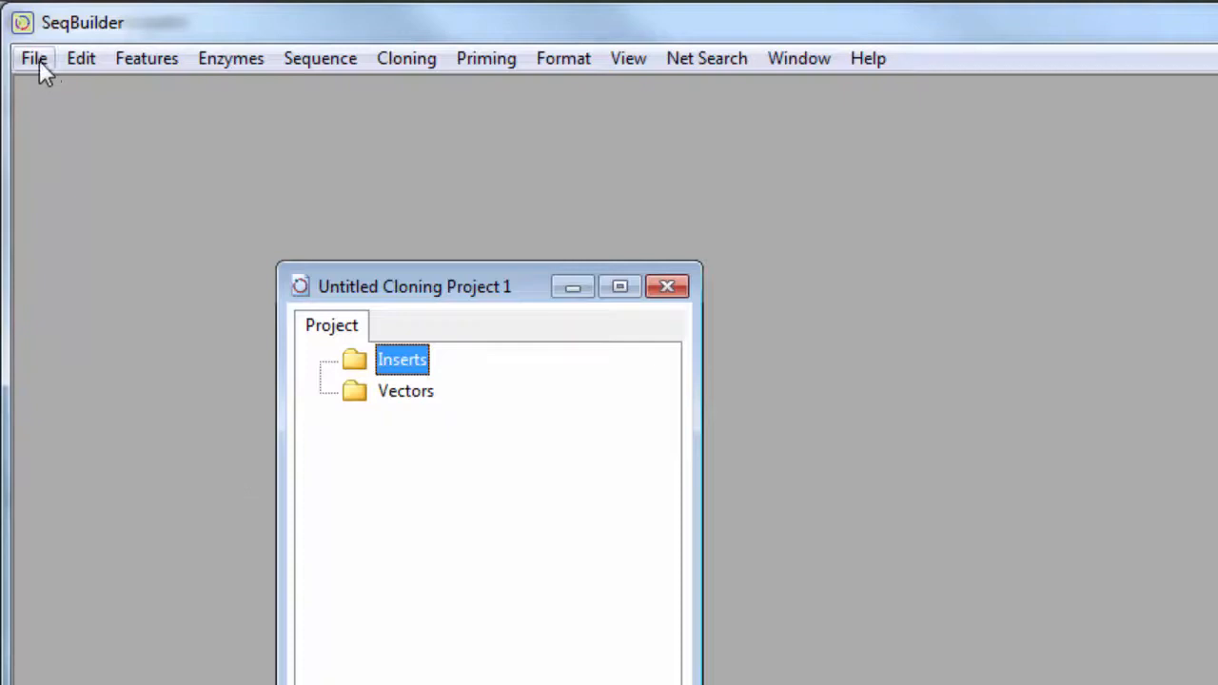
Import the pCMV, YFP and pEF1 insert sequences from Demo Data into the project
left_click(36, 58)
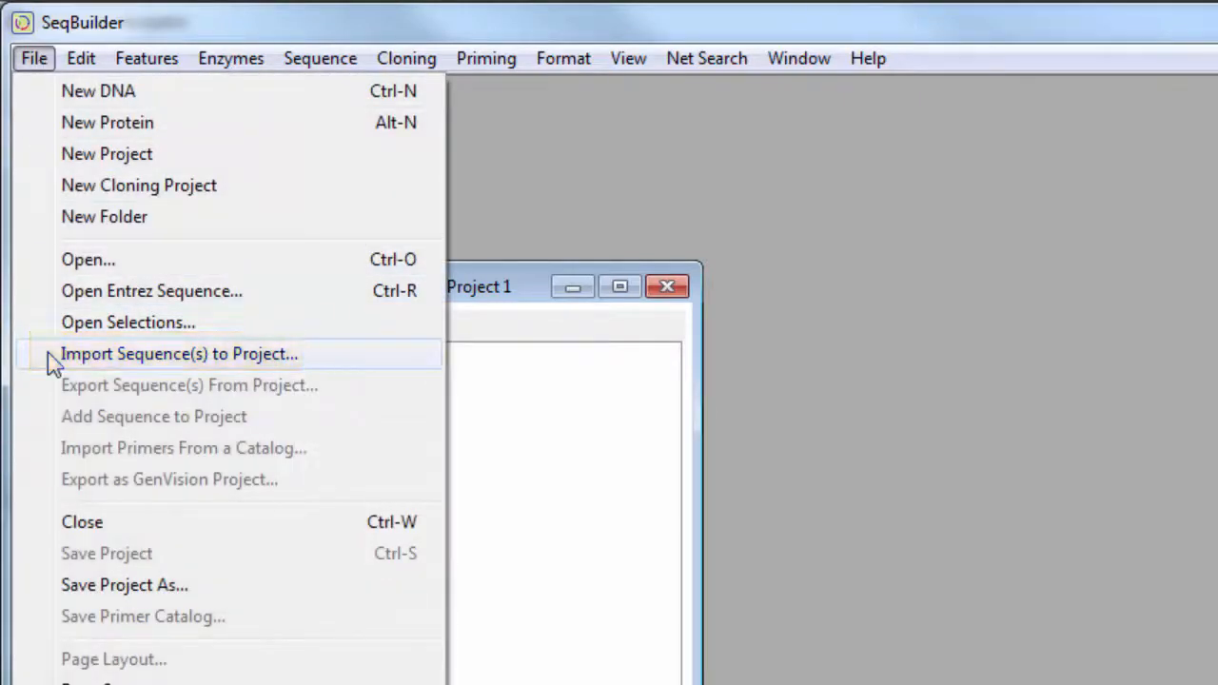
left_click(179, 354)
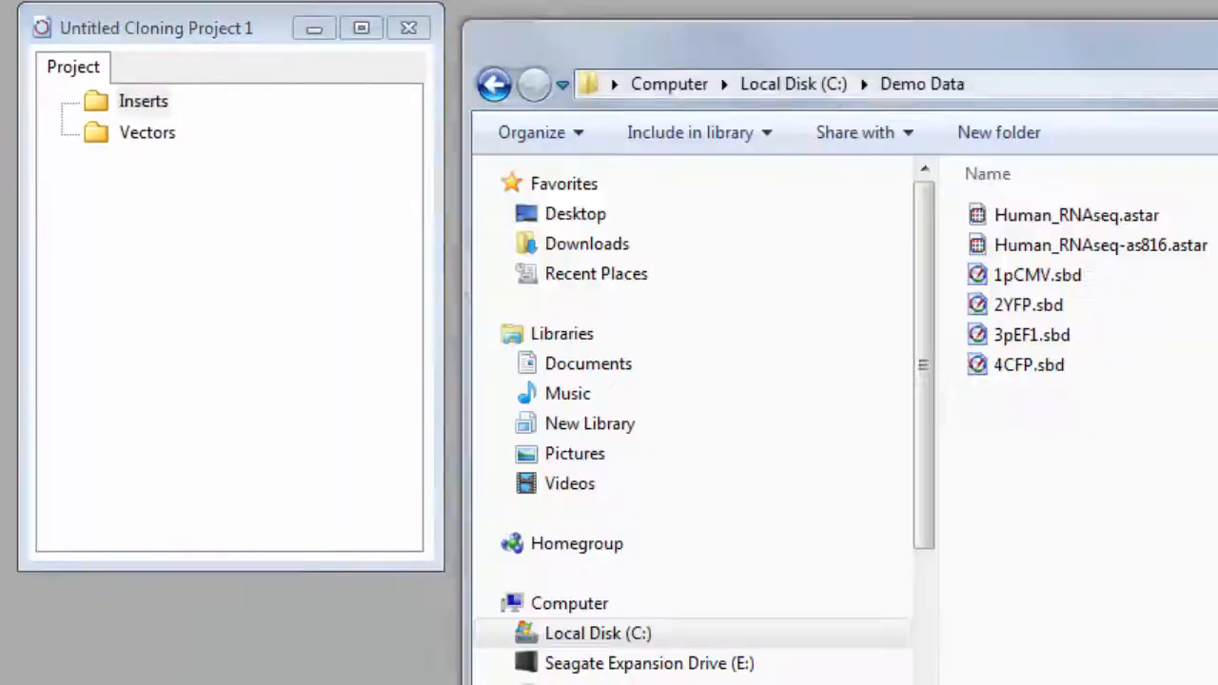
left_click(1036, 275)
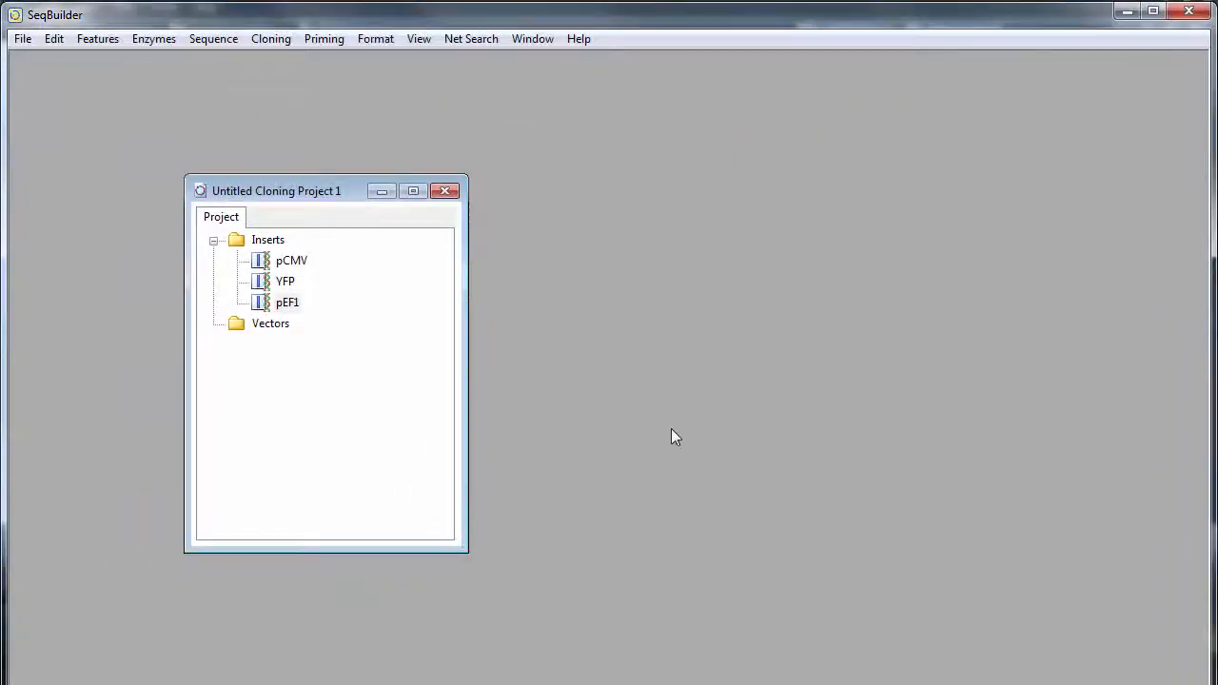
Start a Gibson Assembly experiment named Gibson 1 from the Cloning menu
left_click(271, 38)
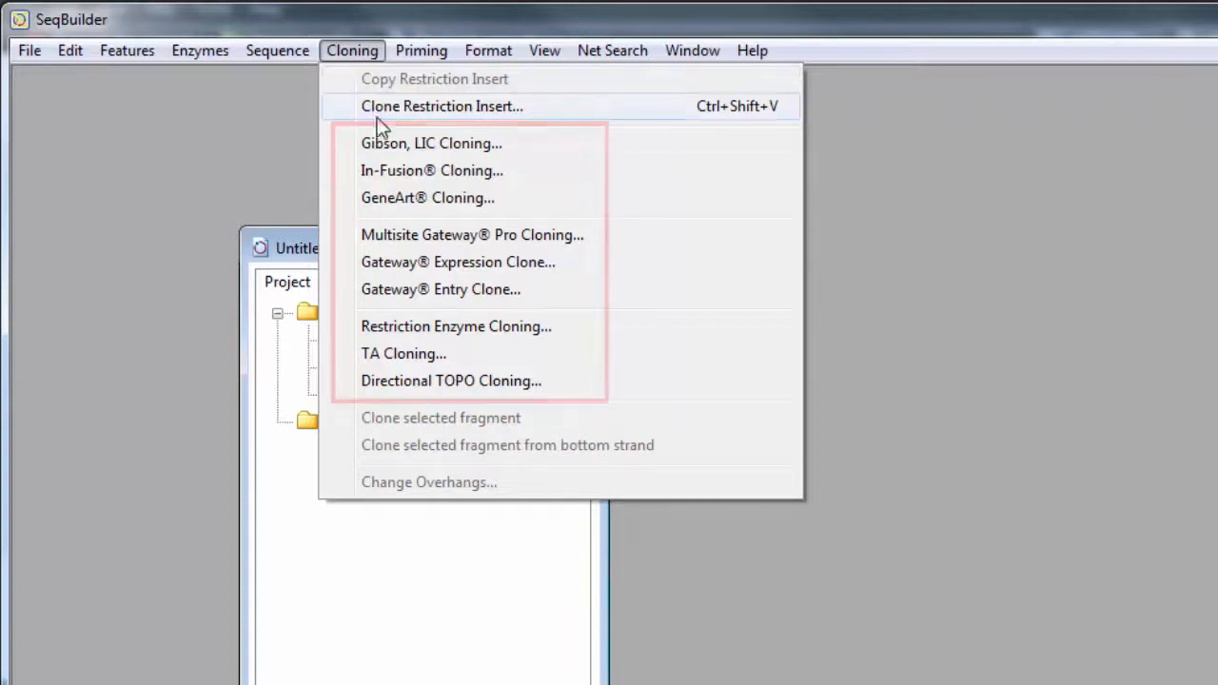
left_click(430, 143)
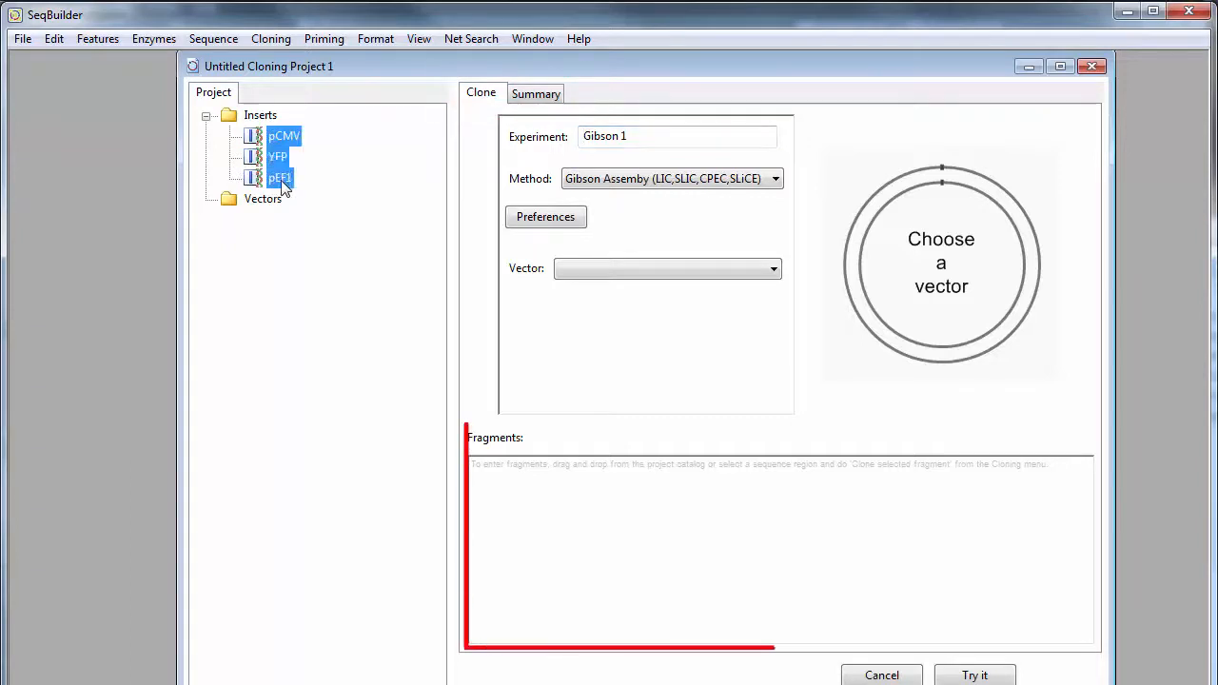
Select the full 720 bp CFP sequence in 4CFP.sbd and clone it as a fragment
left_click(551, 542)
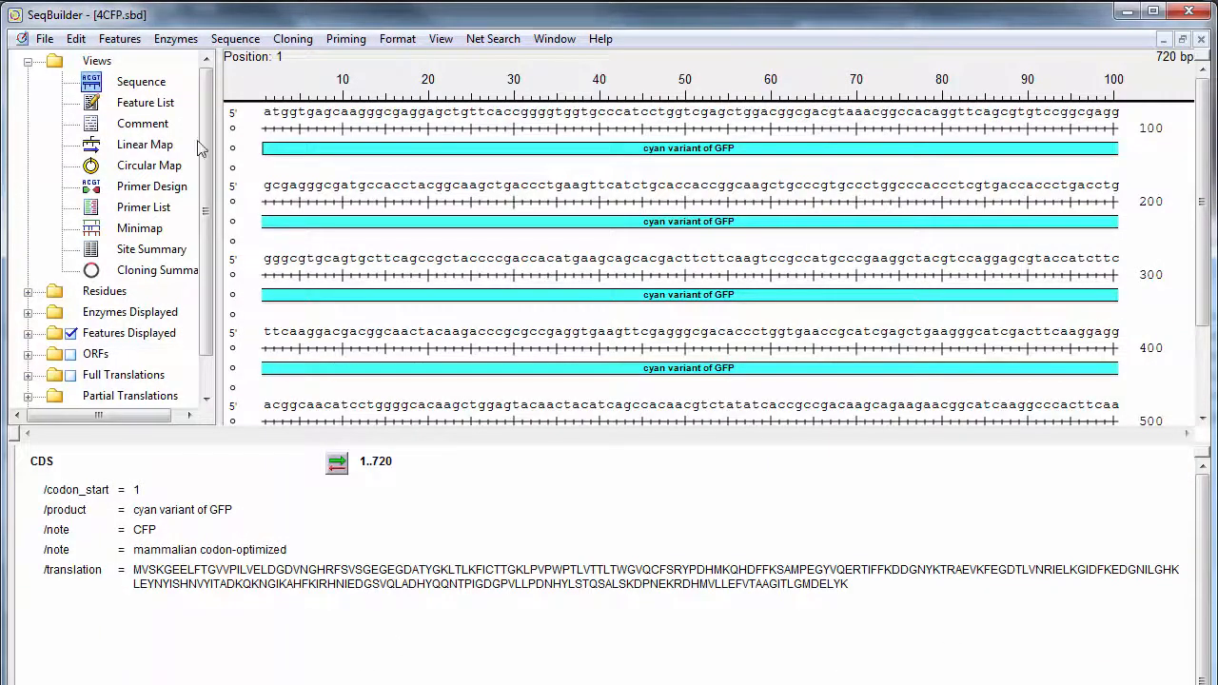
left_click(75, 38)
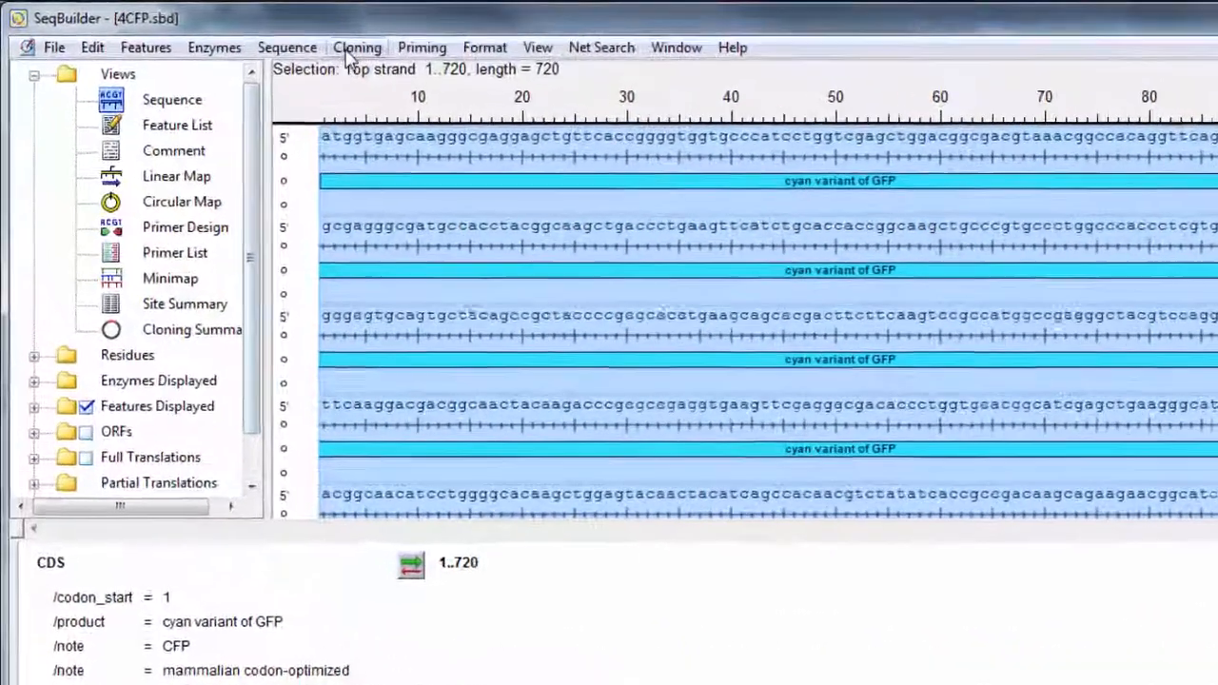
left_click(357, 47)
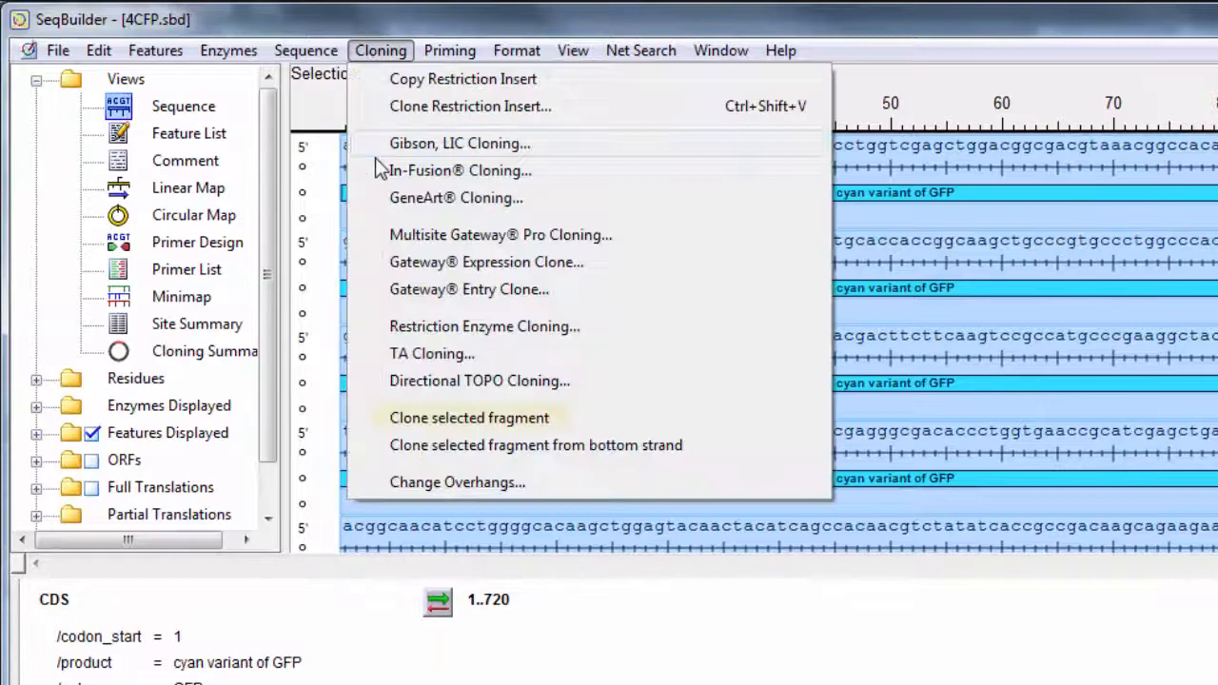
mouse_move(381, 425)
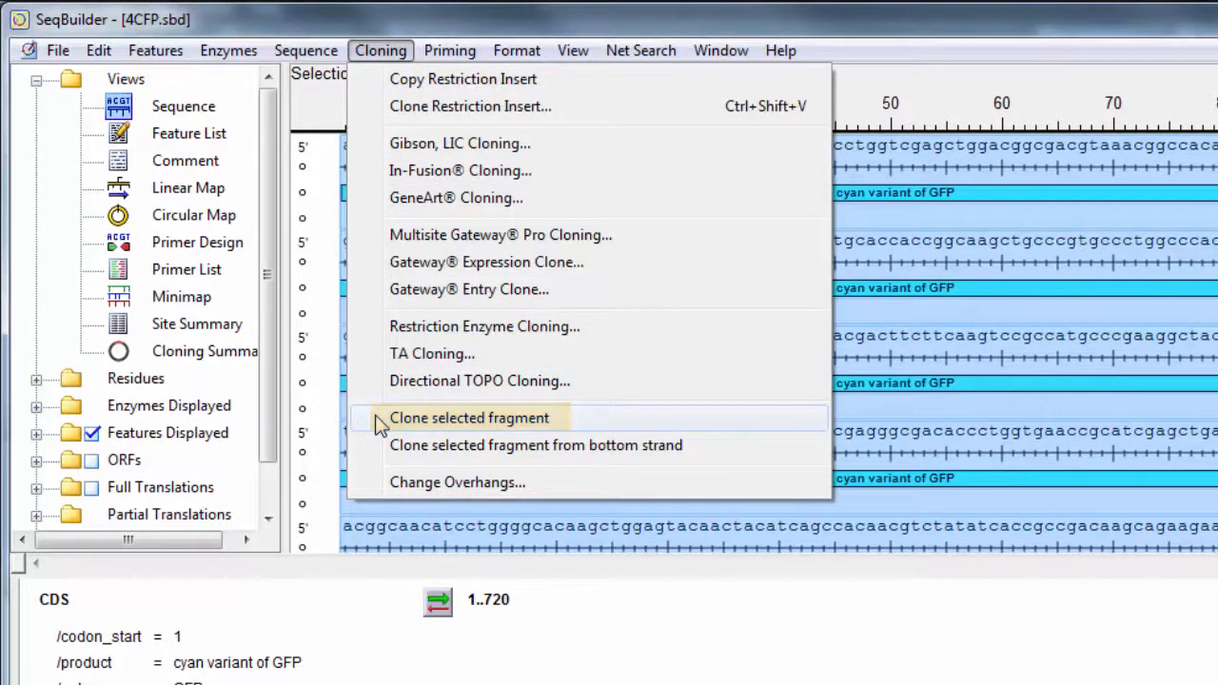
left_click(470, 418)
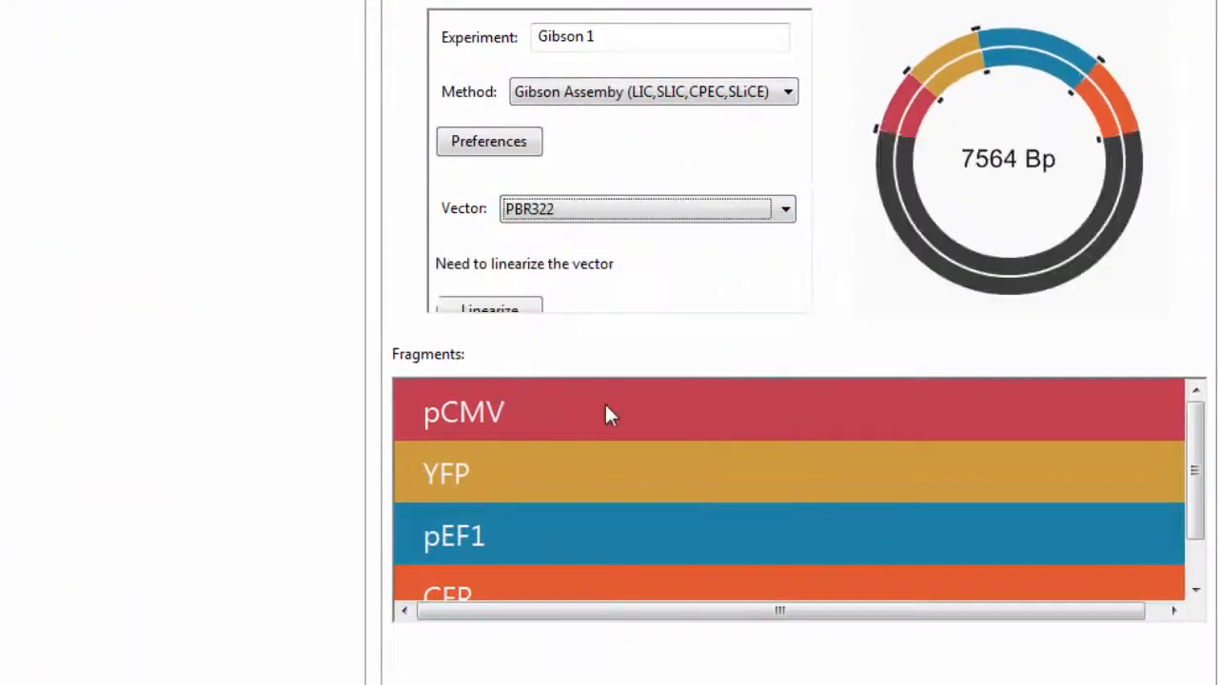
mouse_move(562, 376)
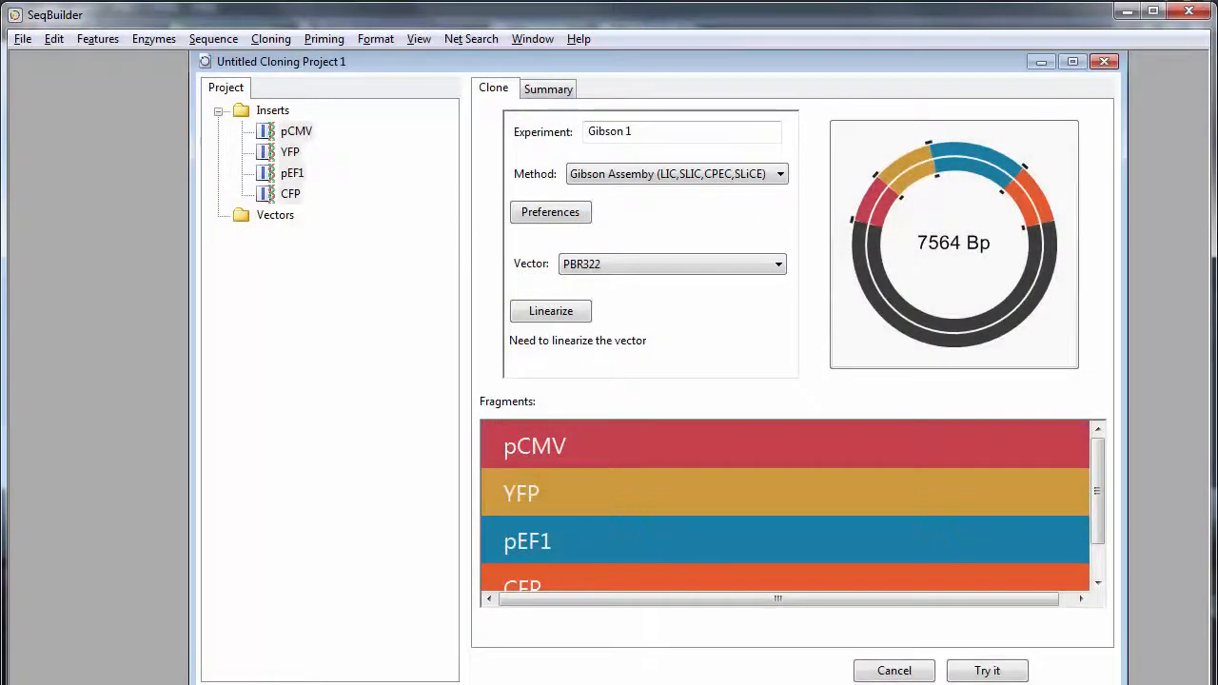
With PBR322 as vector and four fragments listed, begin linearizing the vector
left_click(550, 311)
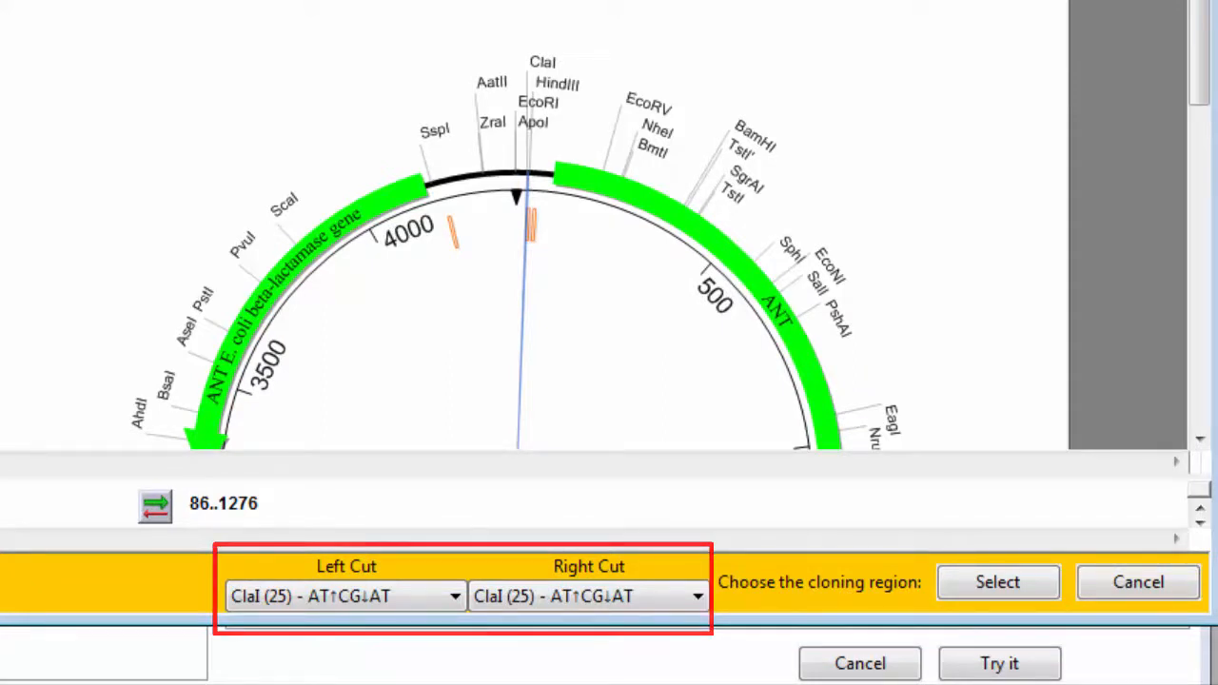
Linearize PBR322 at ClaI (25) for both cuts, giving a 7562 Bp construct
left_click(997, 582)
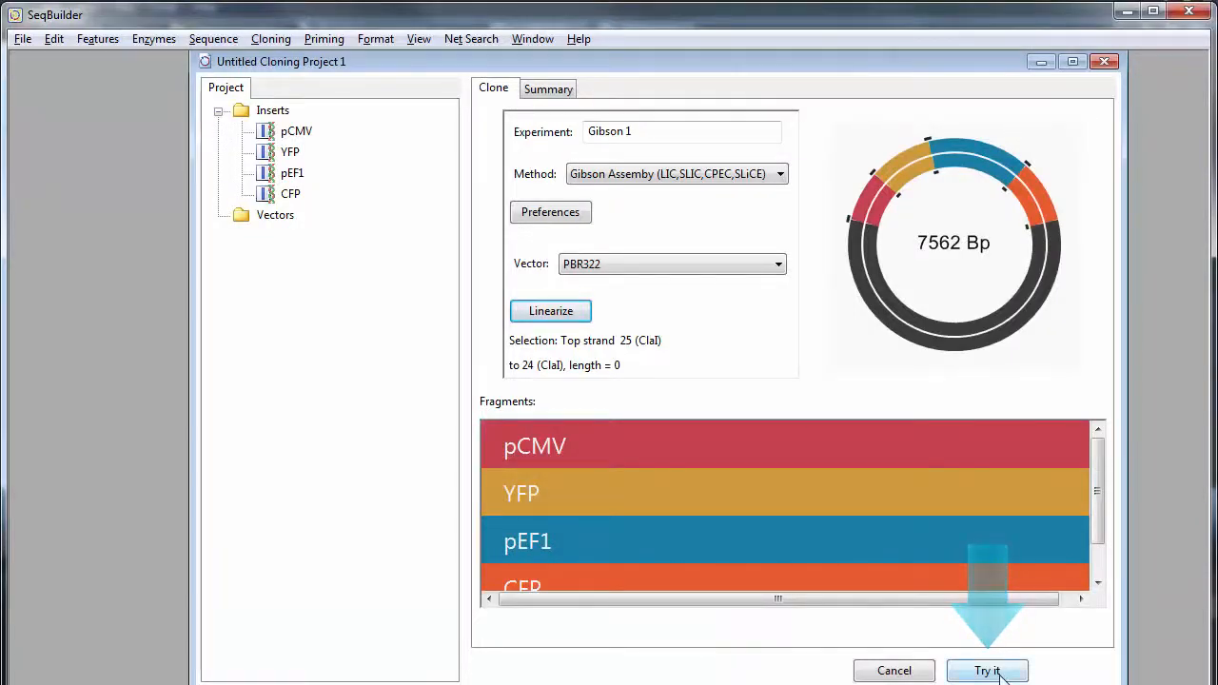
Generate the Gibson 1 summary and scroll through fragments, primers, steps and junctions
left_click(987, 671)
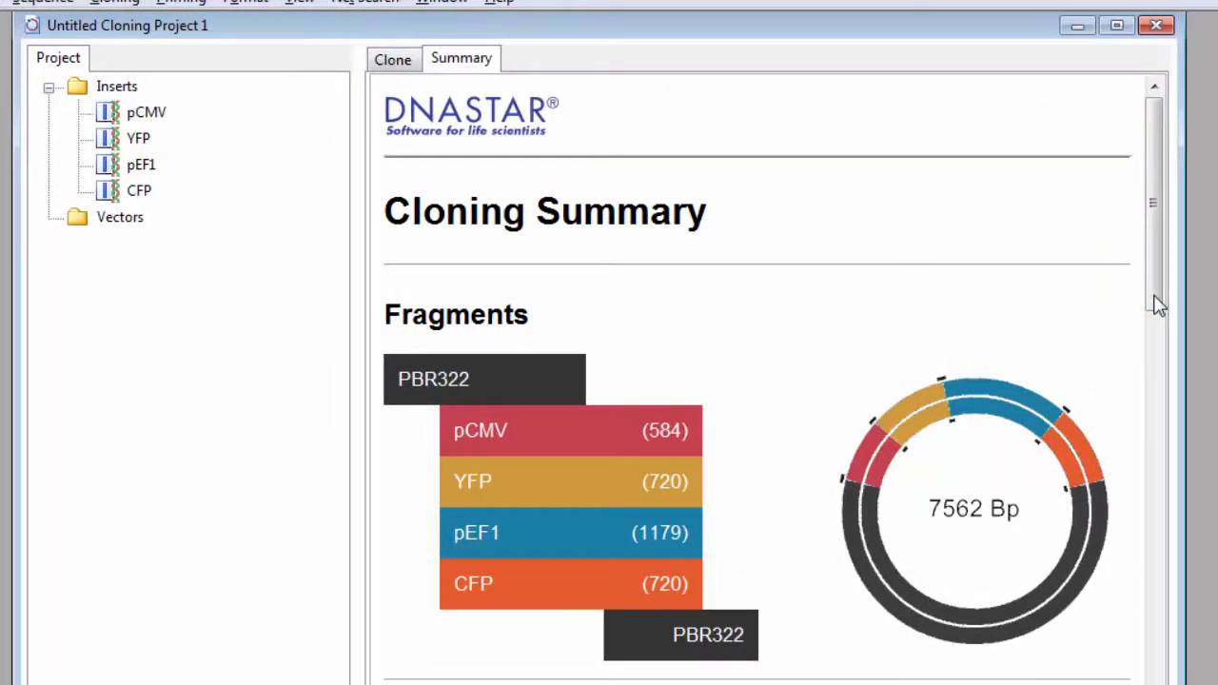
scroll("down", 3)
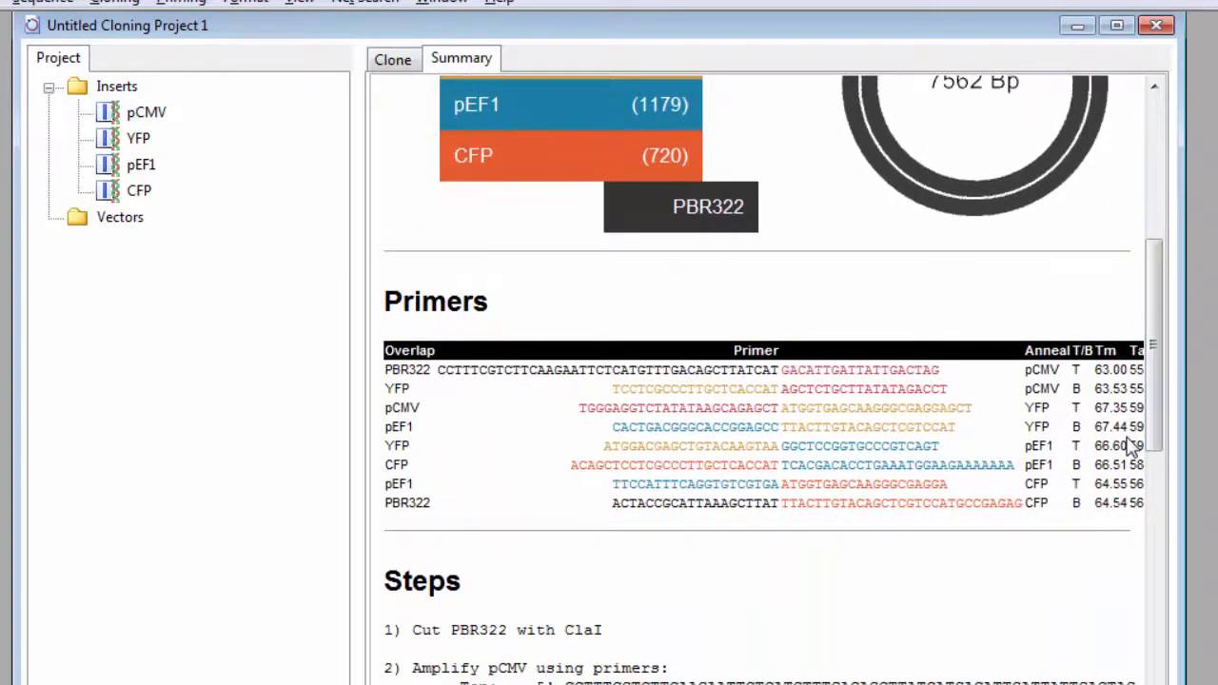
scroll("down", 3)
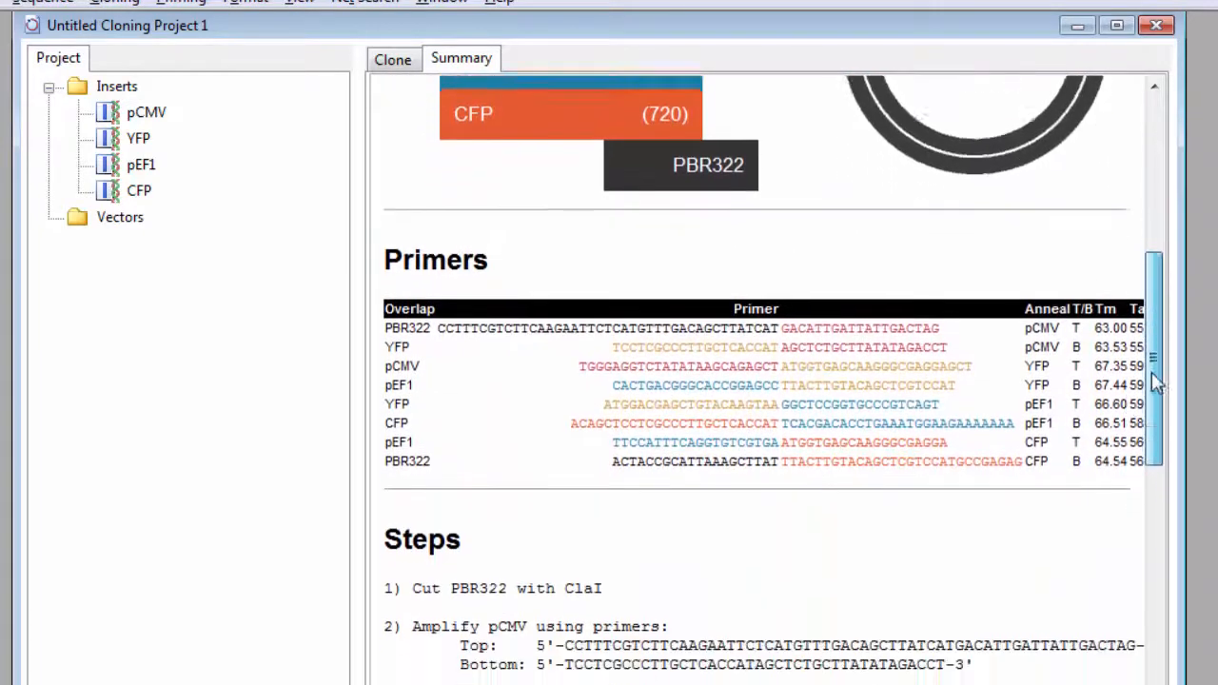
scroll("down", 3)
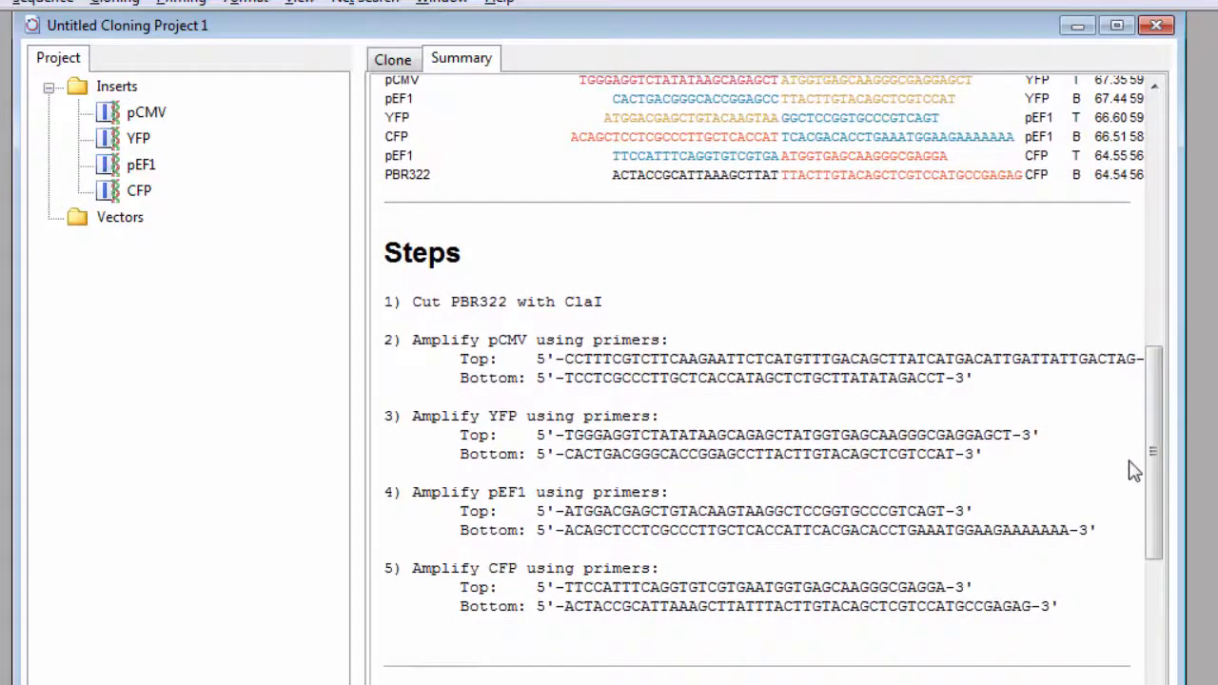
scroll("down", 3)
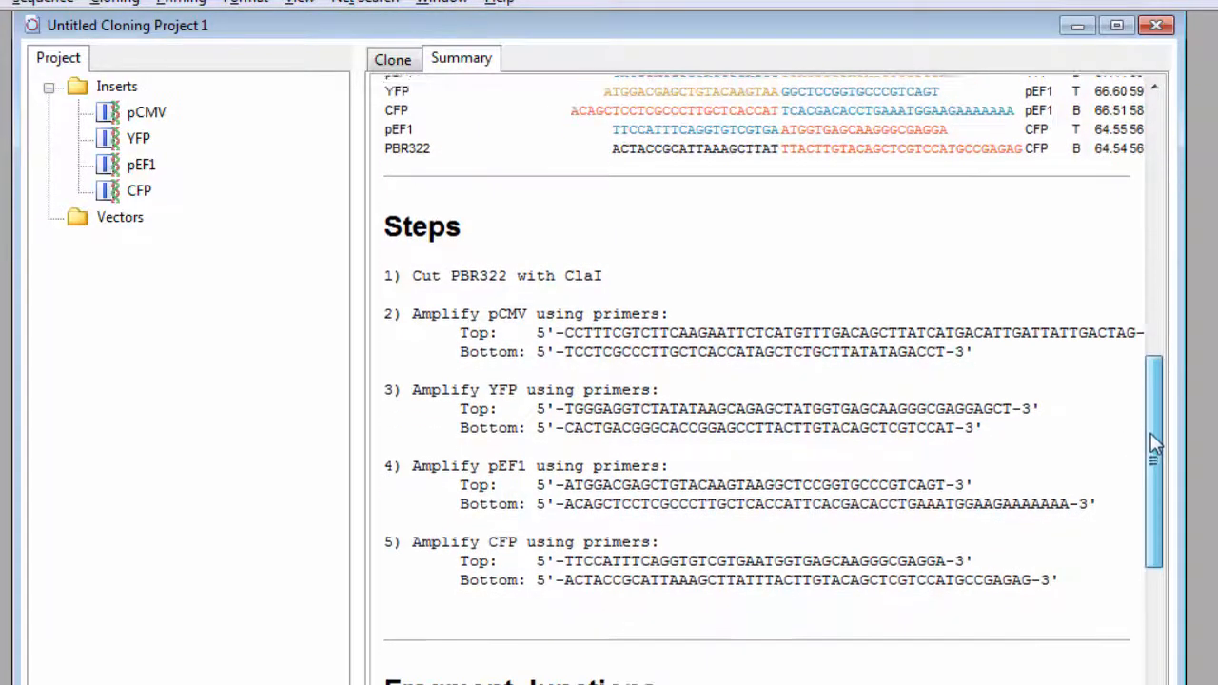
scroll("down", 3)
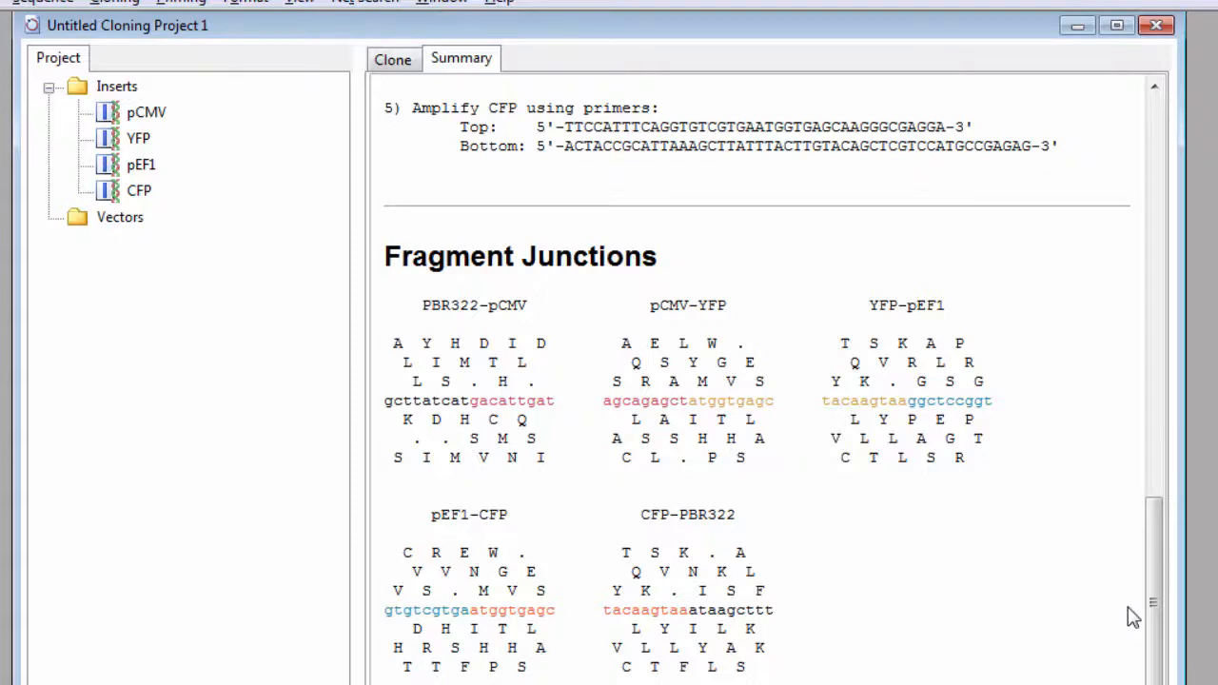
scroll("down", 3)
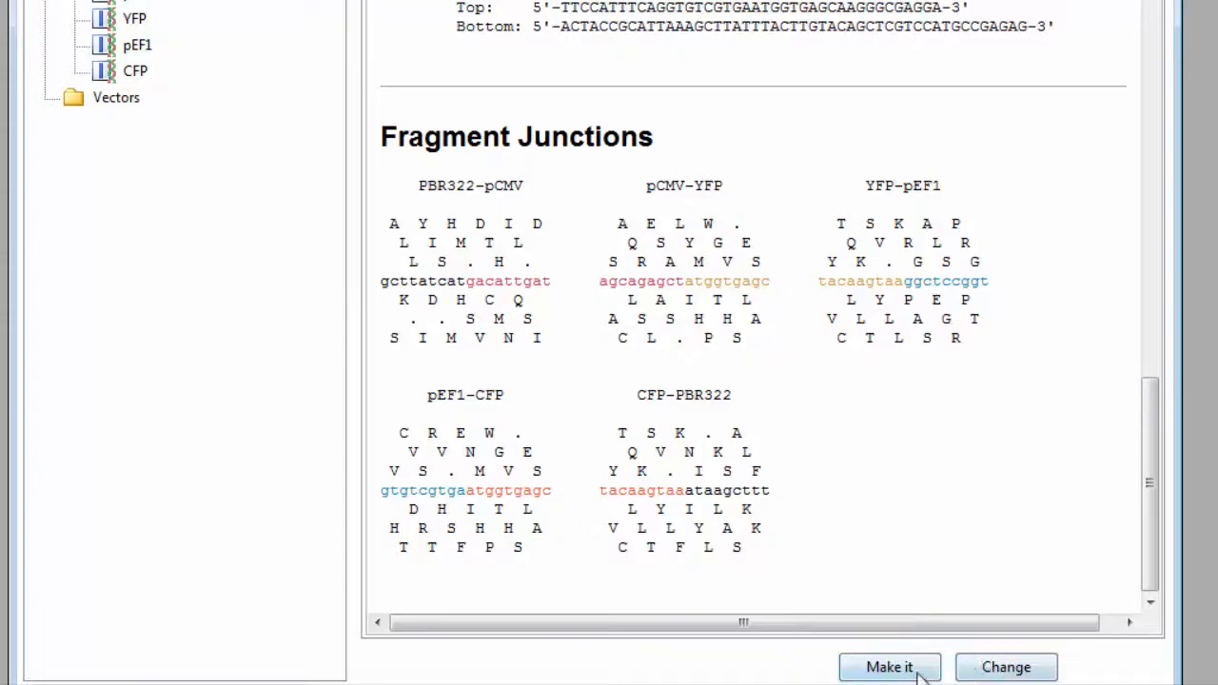
Build the Gibson 1 Clone and open it from the project tree
left_click(889, 666)
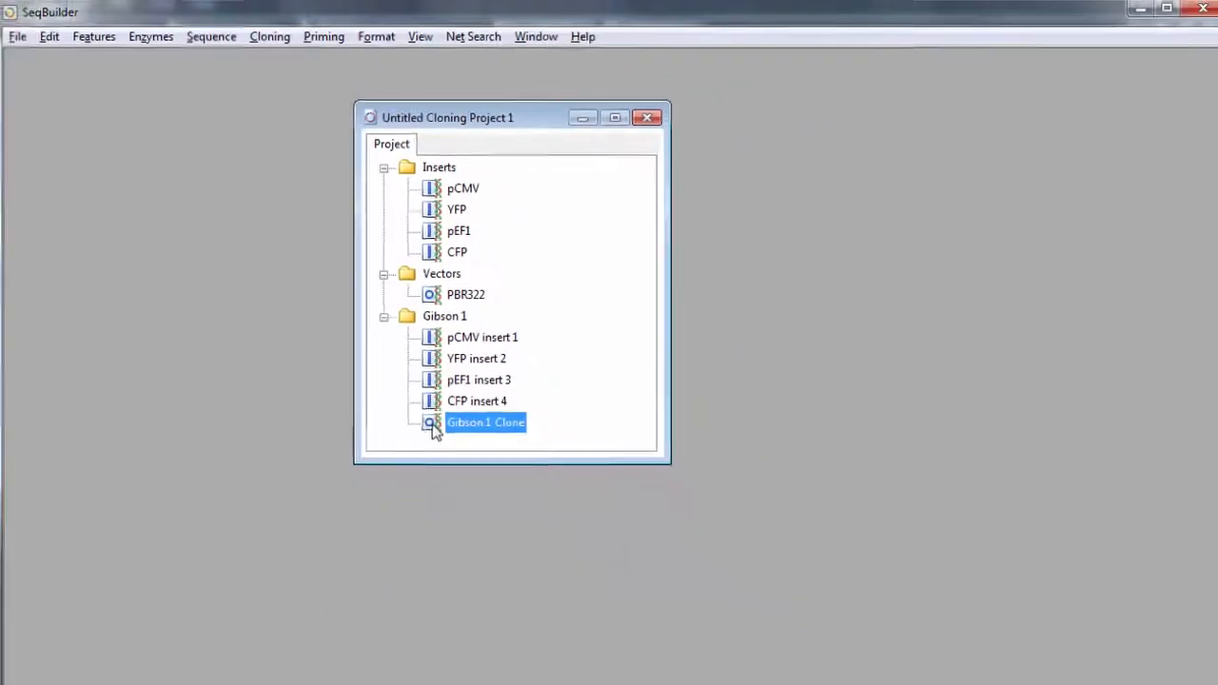
double_click(485, 423)
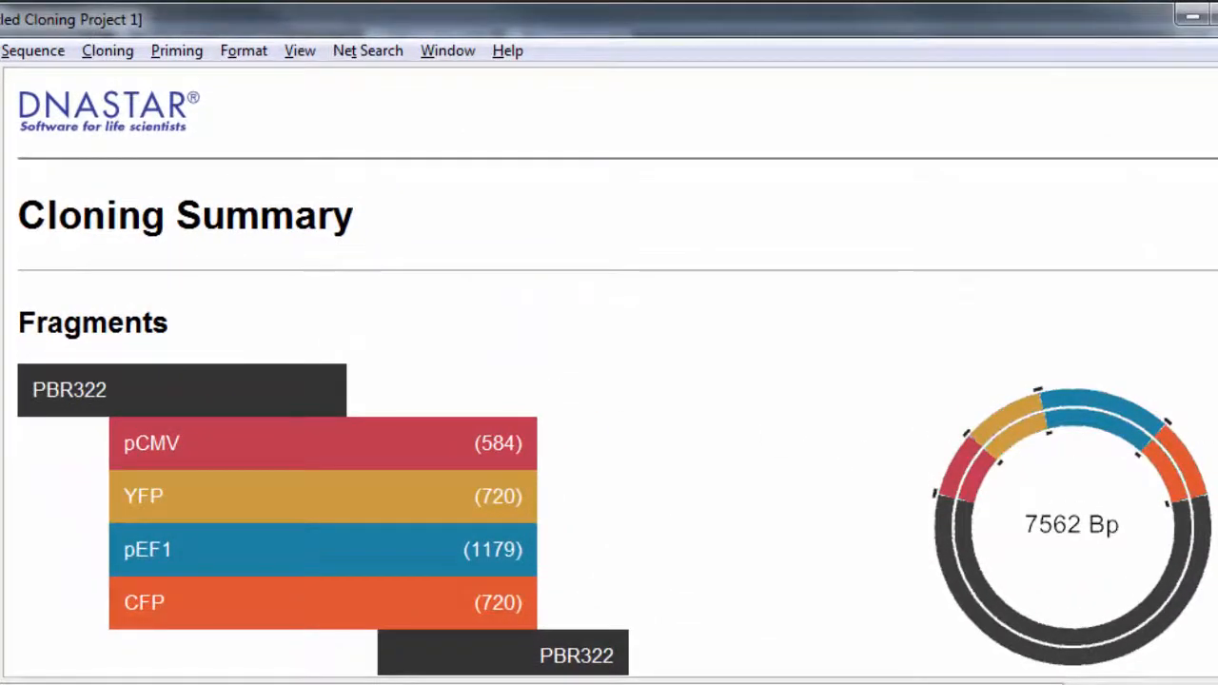
Scroll the Gibson 1 Clone summary to the primer table and assembly steps
scroll("down", 3)
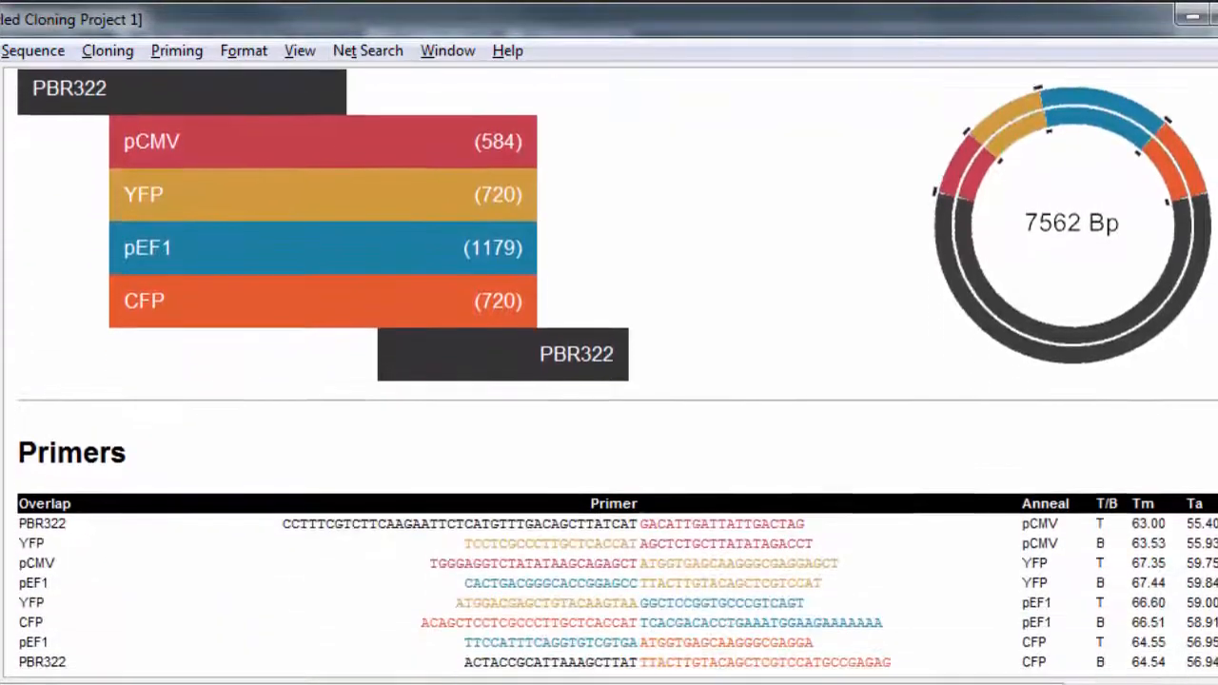
scroll("down", 3)
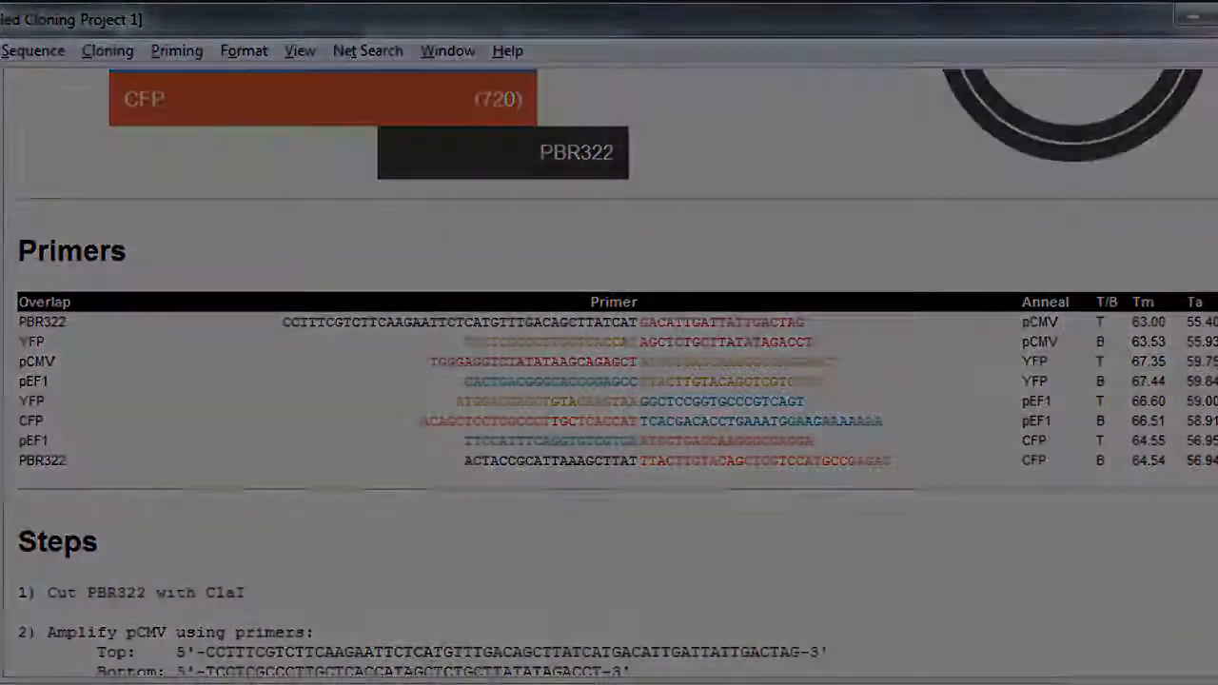